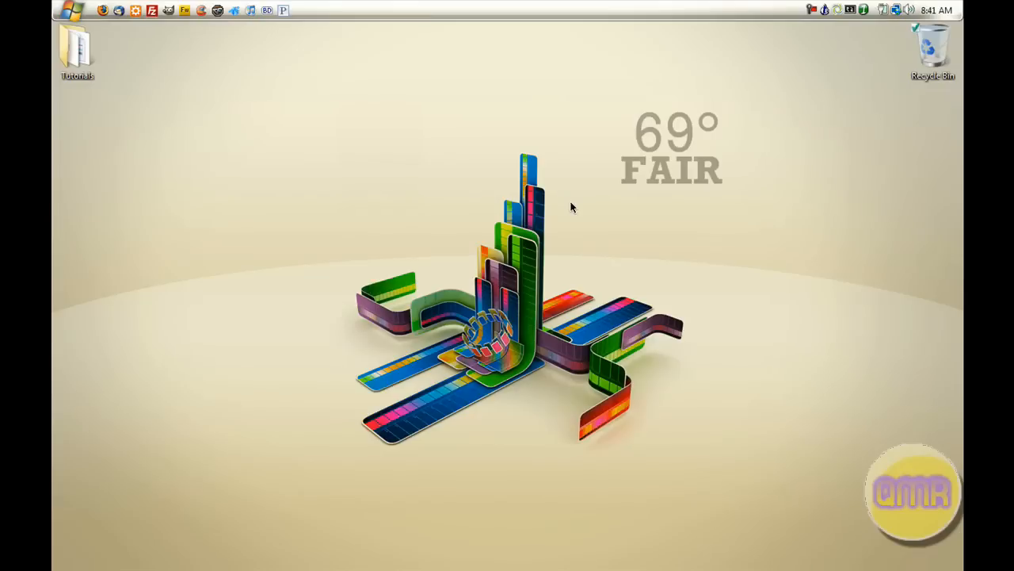
mouse_move(553, 172)
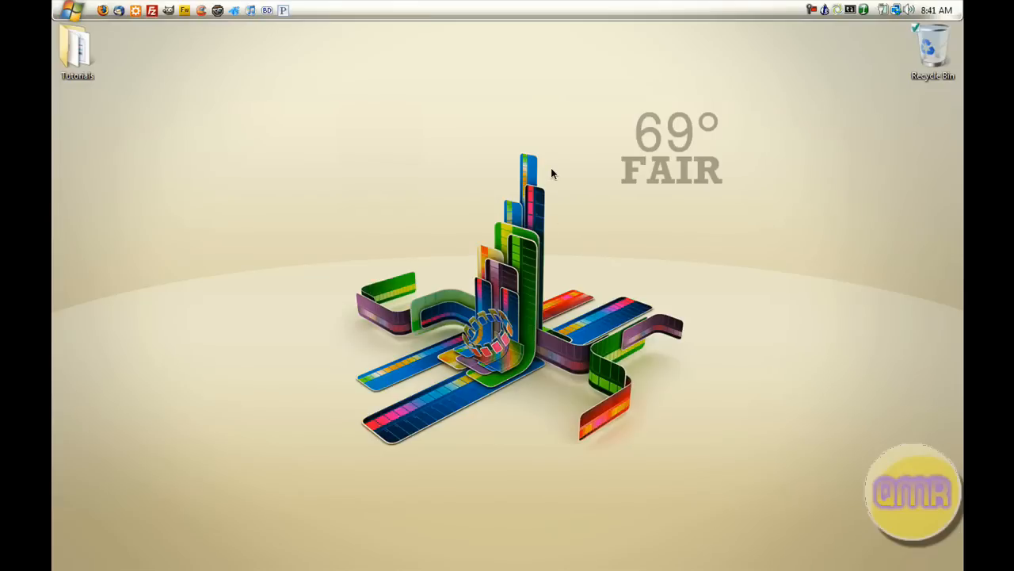
mouse_move(640, 143)
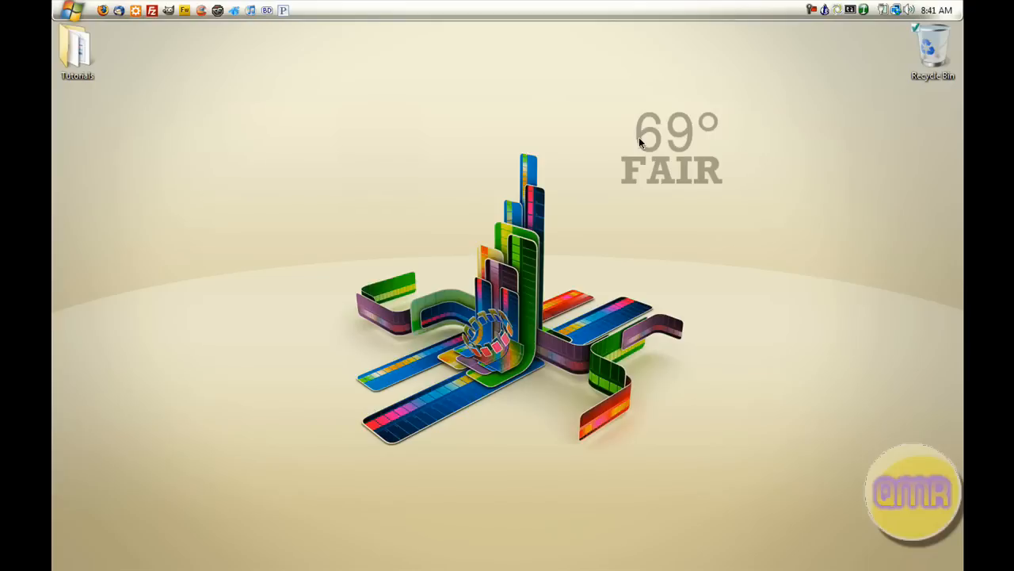
mouse_move(741, 210)
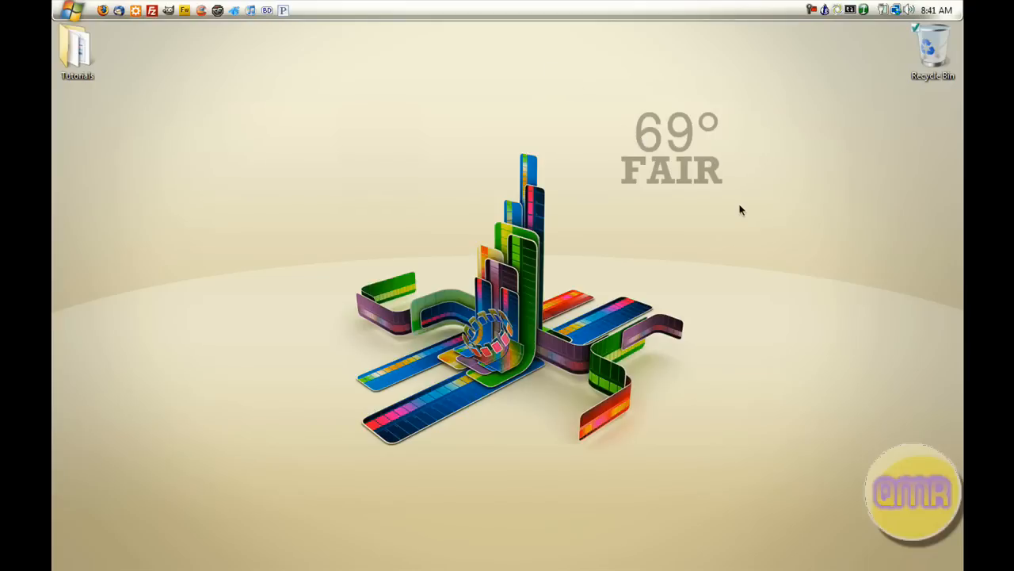
mouse_move(693, 183)
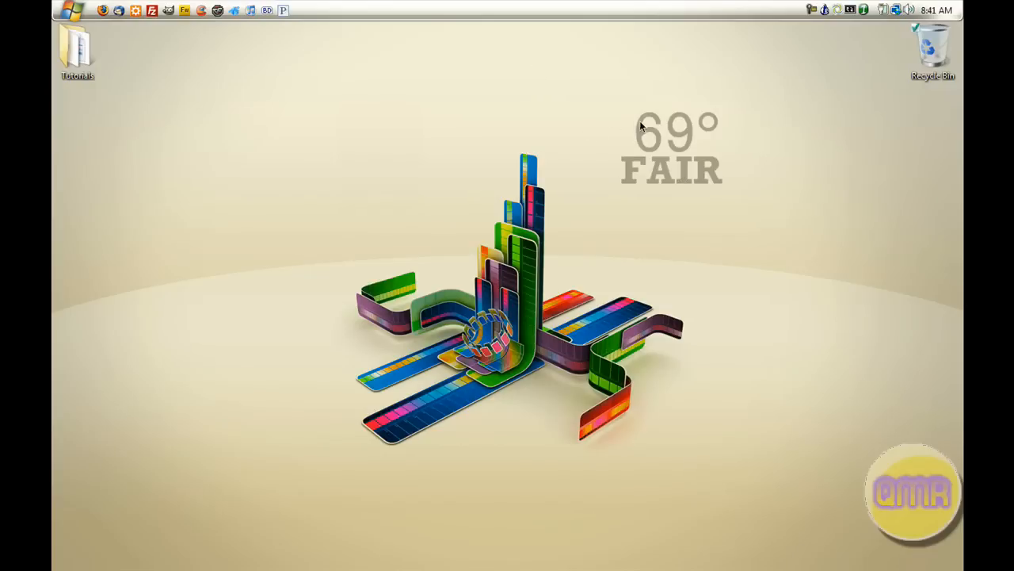
mouse_move(820, 17)
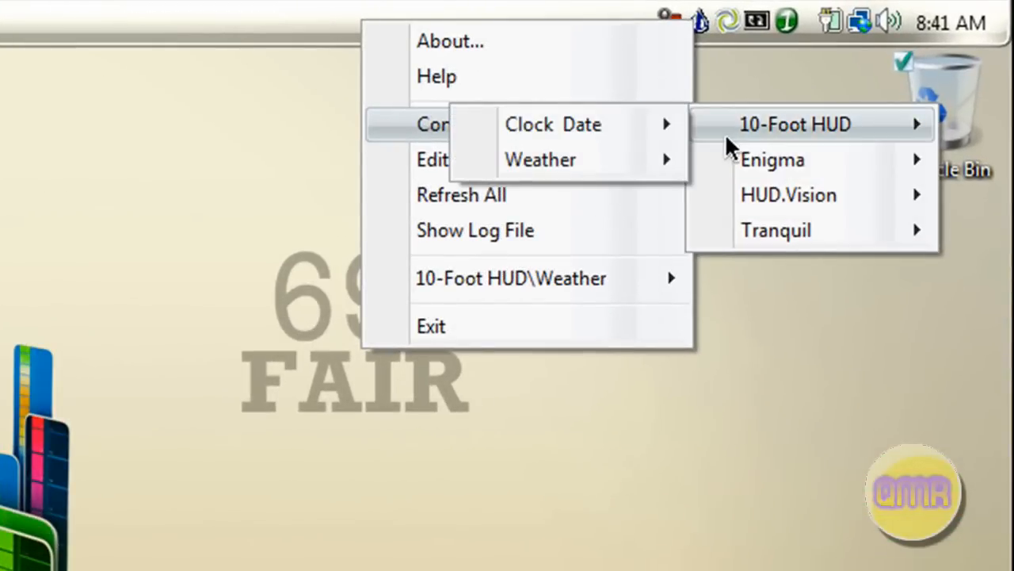
mouse_move(540, 159)
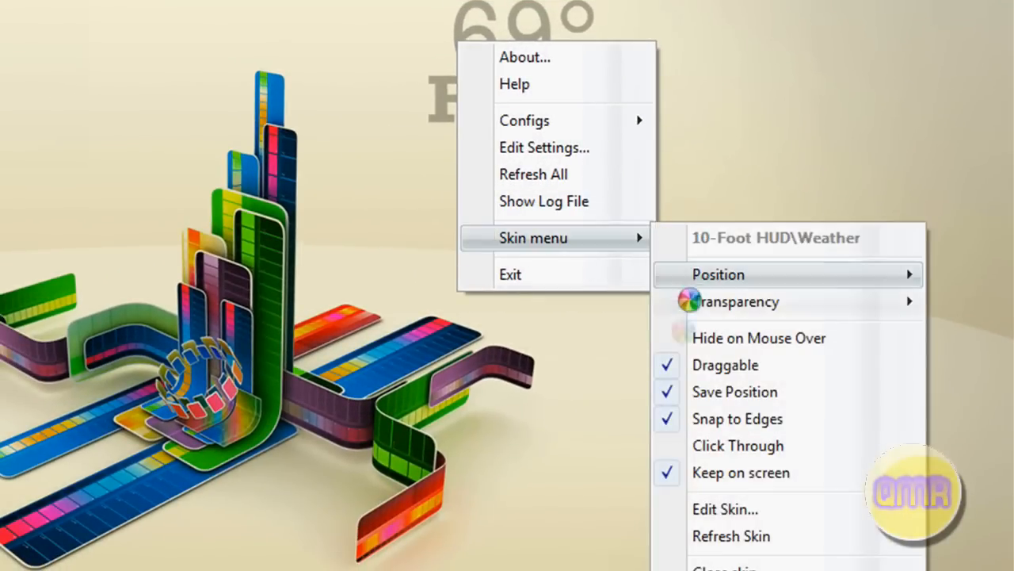
mouse_move(725, 508)
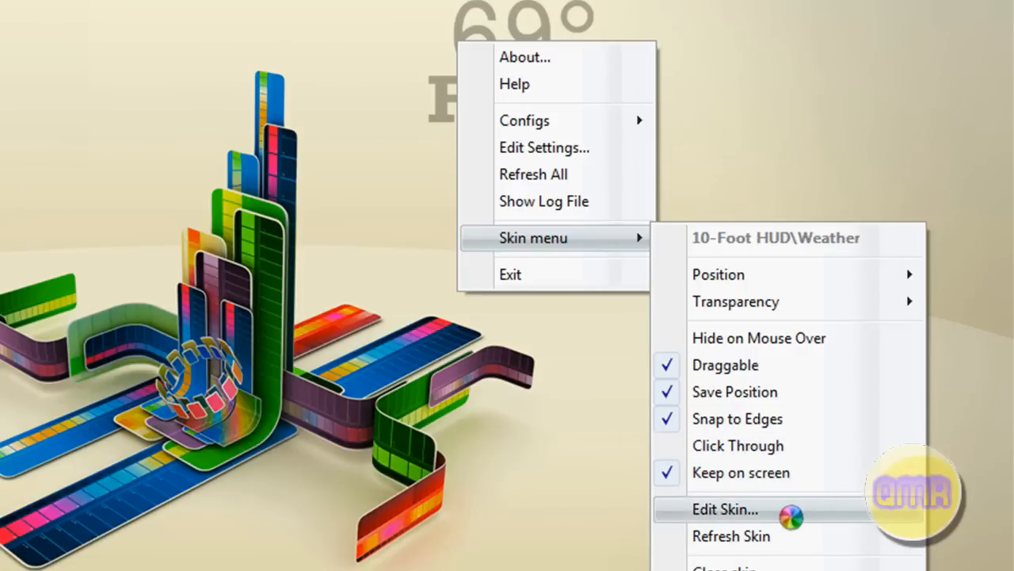
- Open the 10-Foot HUD Weather skin's config file in the text editor via Edit Skin
left_click(724, 509)
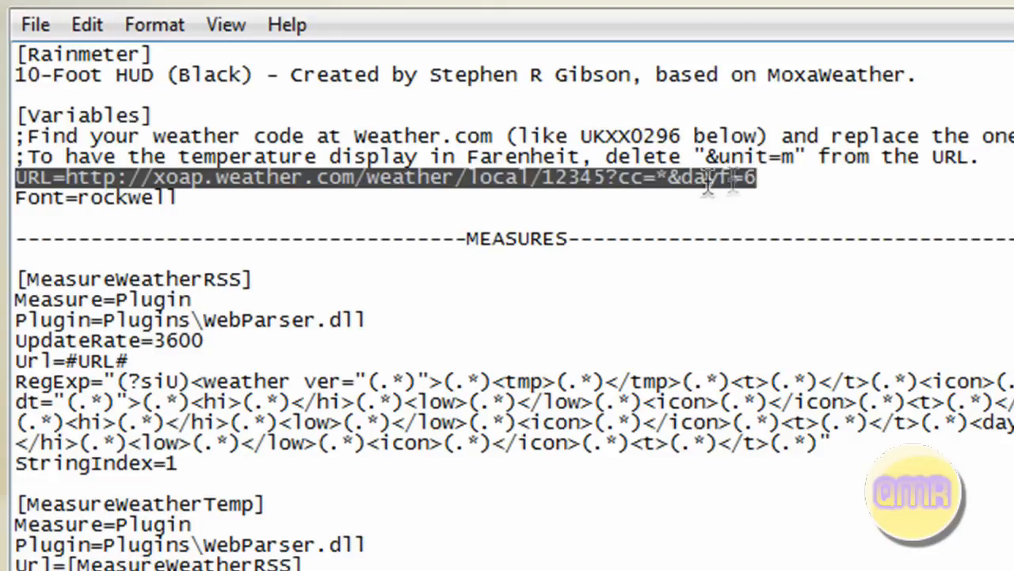
- Replace zip code 12345 with 23421 in the weather URL line
left_click(555, 177)
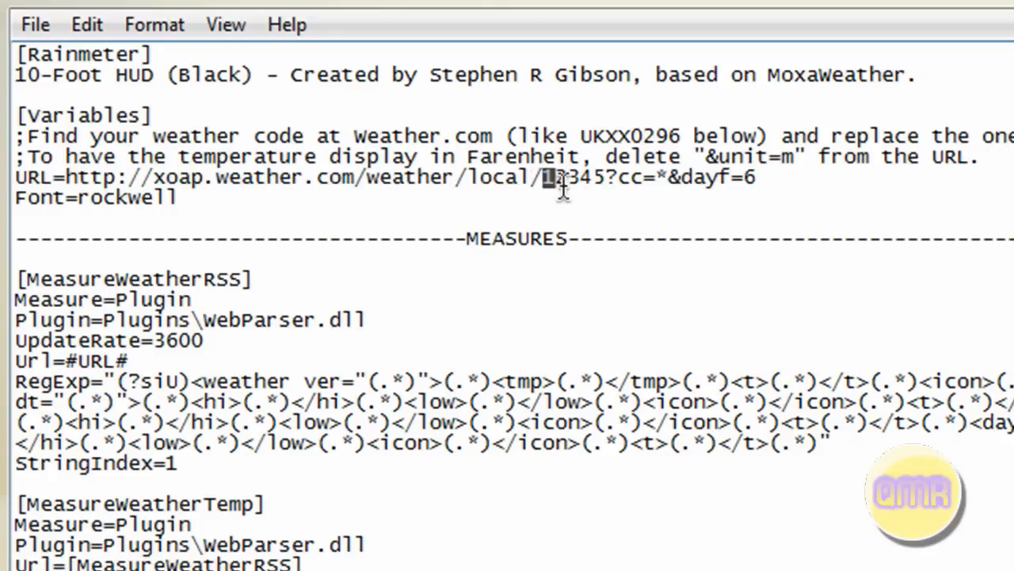
double_click(573, 176)
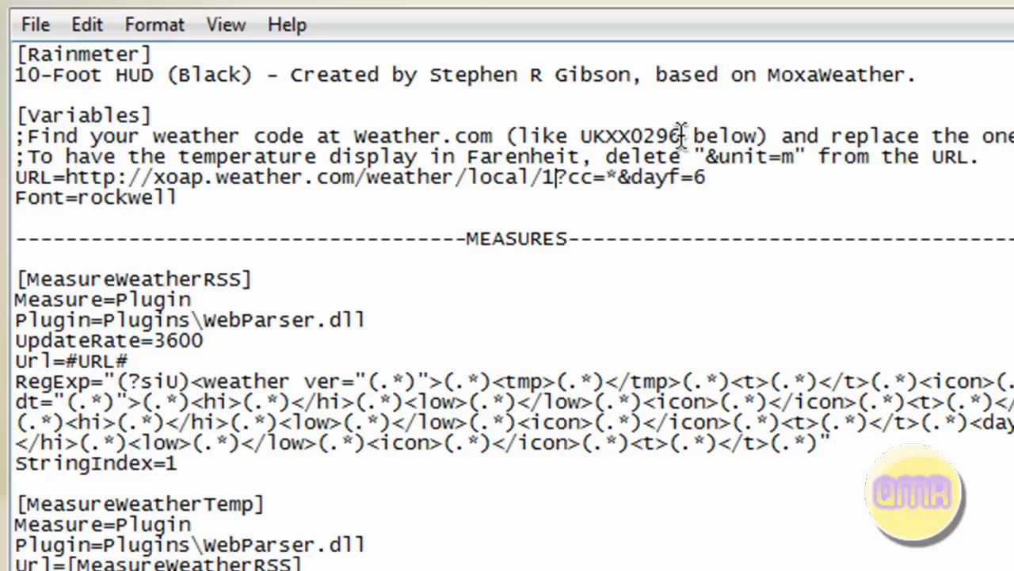
type("23421")
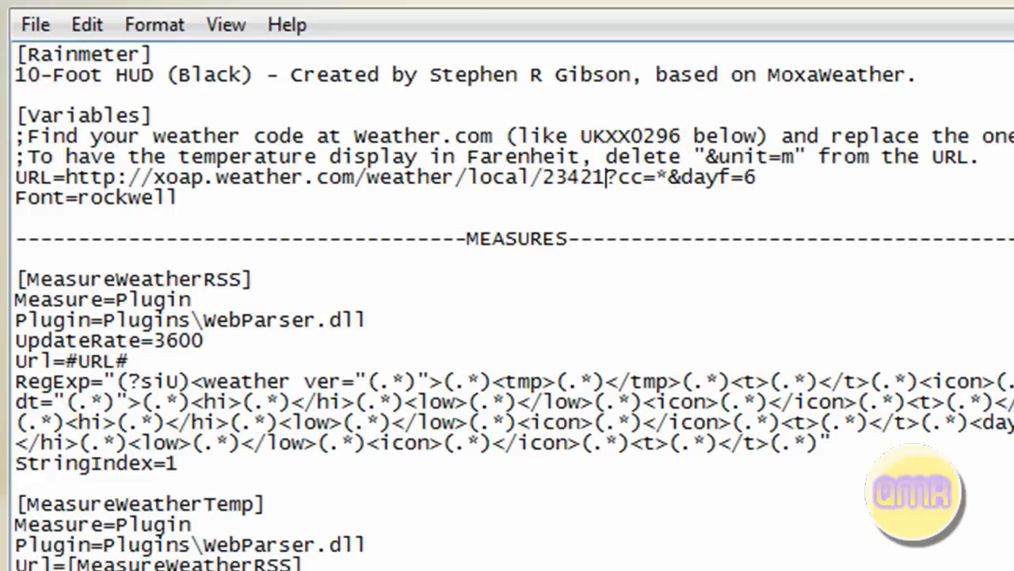
mouse_move(594, 204)
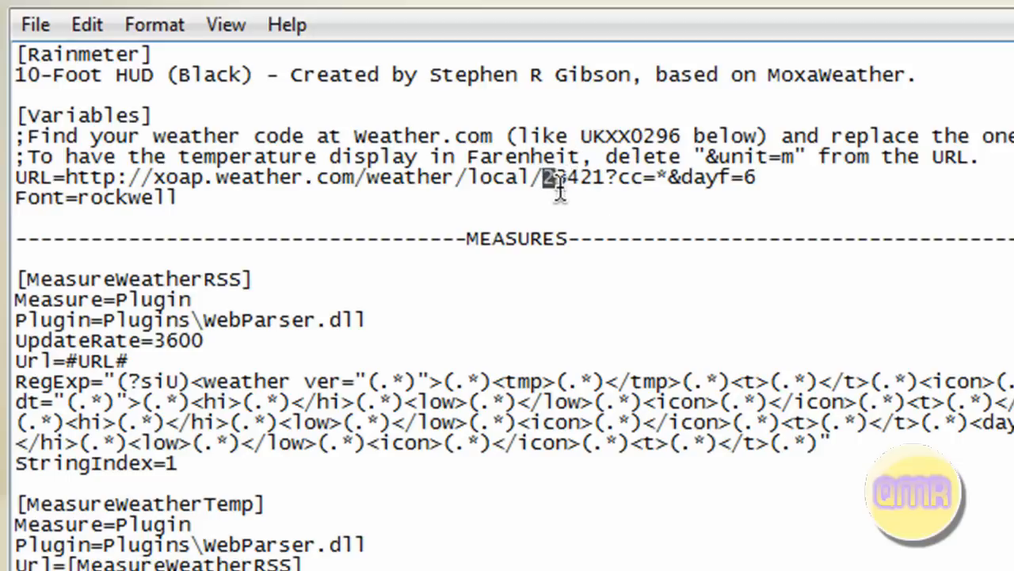
left_click(35, 24)
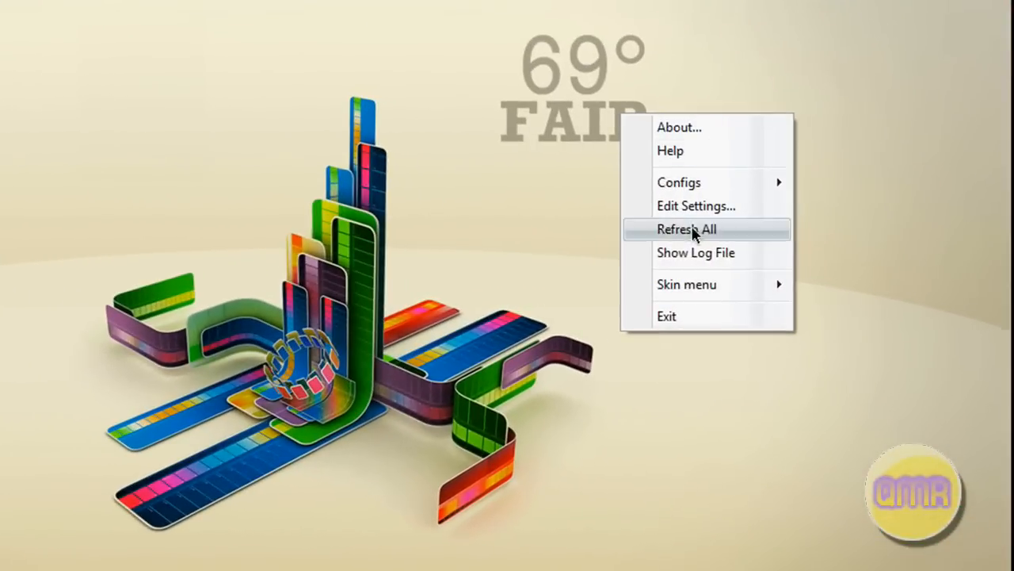
- Choose Refresh All so the weather skin reloads with zip code 23421
left_click(686, 229)
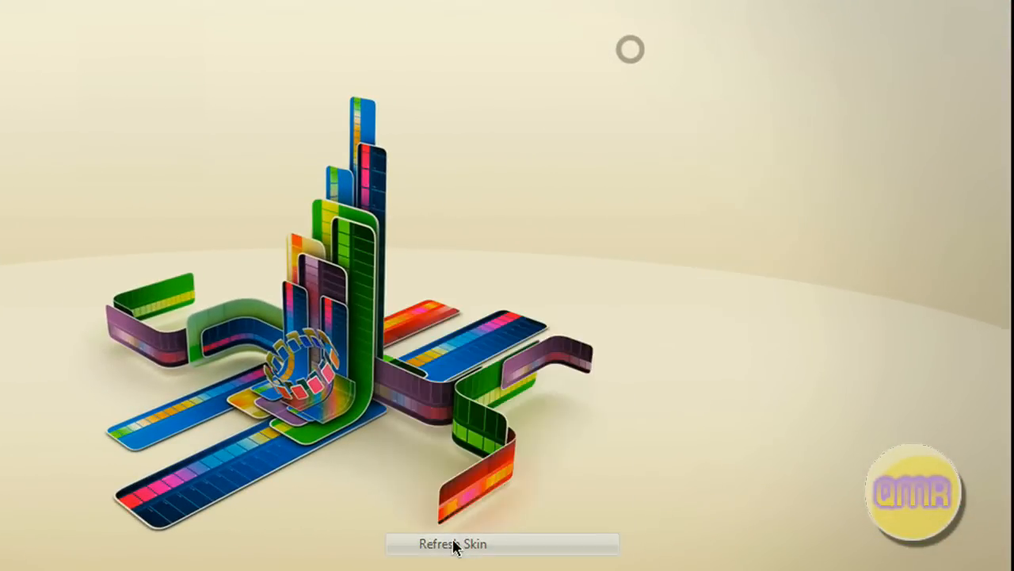